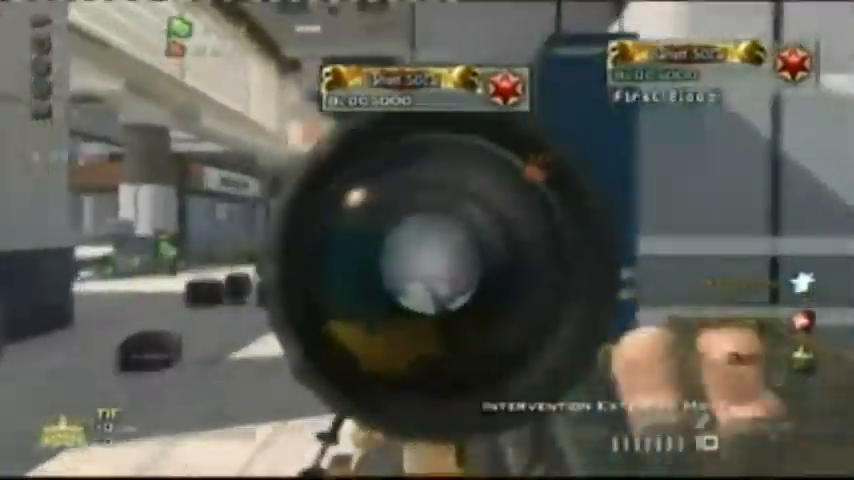
pyautogui.rightClick(427, 240)
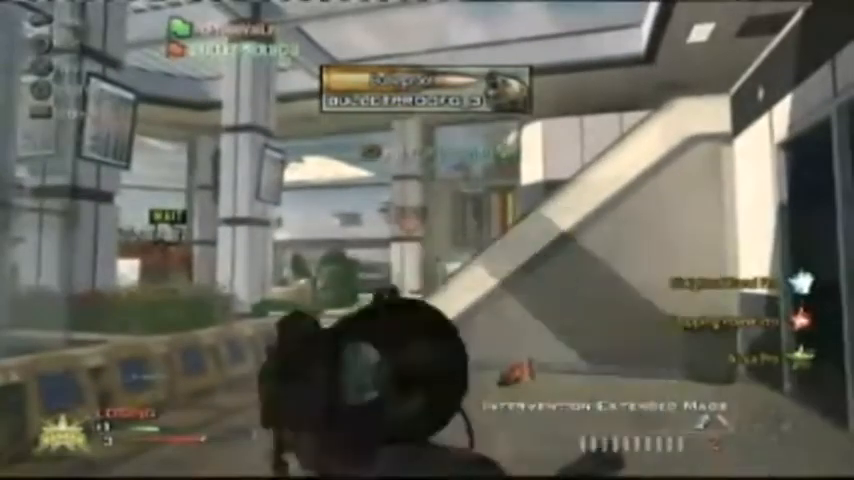
pyautogui.moveTo(427, 240)
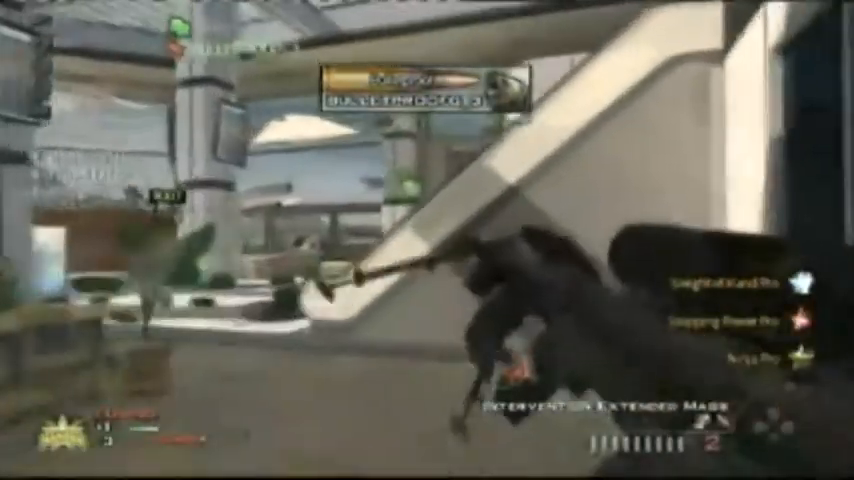
pyautogui.moveTo(427, 240)
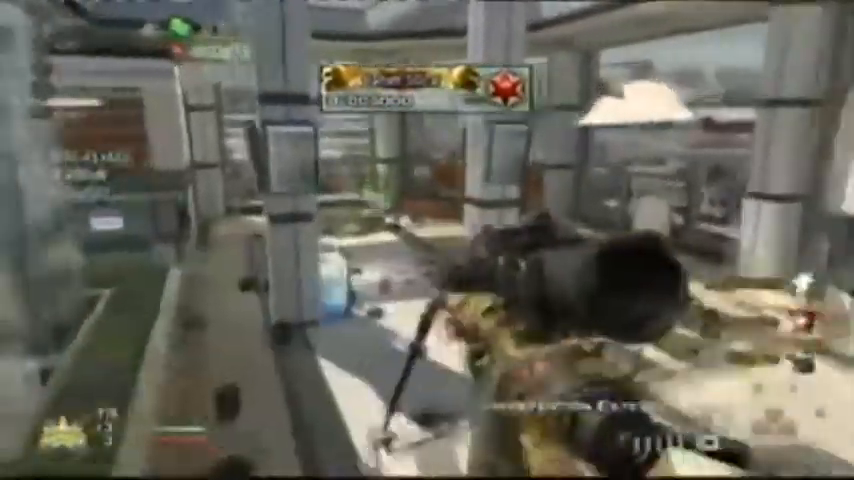
pyautogui.moveTo(427, 240)
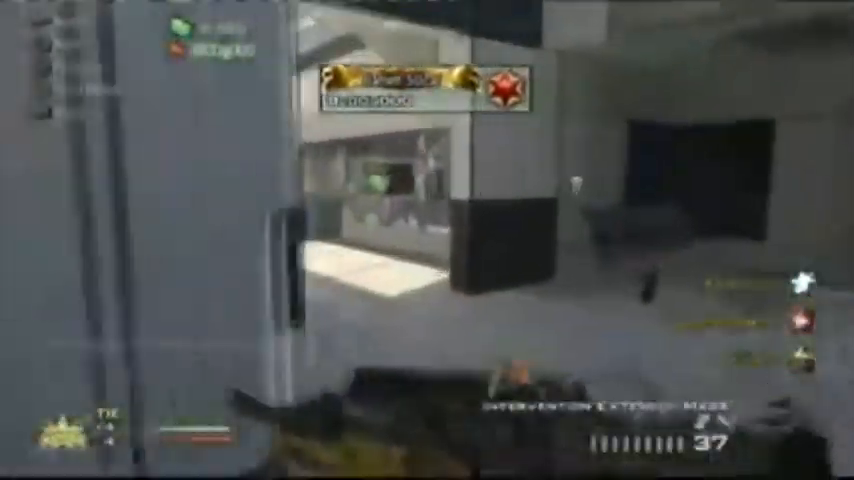